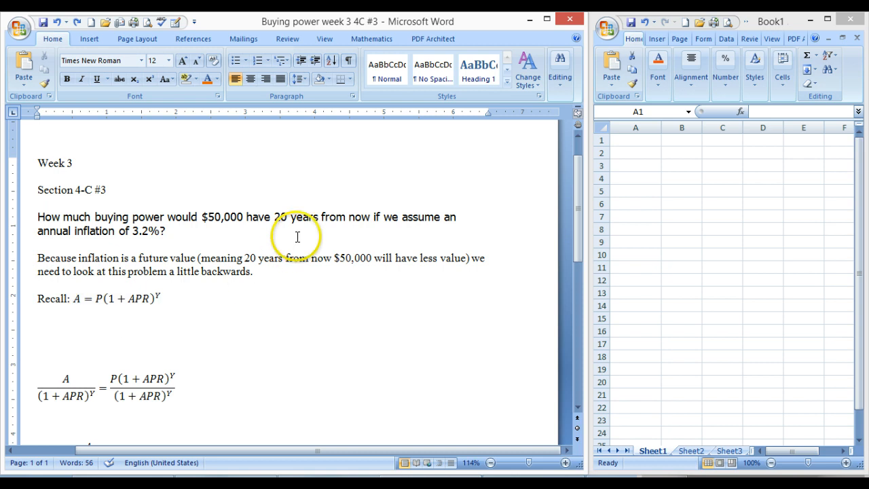
pyautogui.moveTo(344, 255)
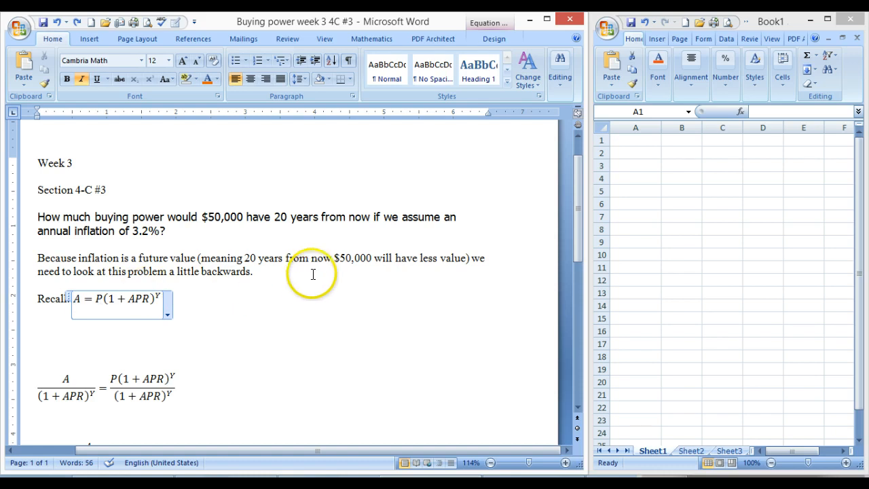
# Insert an equation after the Recall formula reading A = P(1+APR)^Y with capital Y.
pyautogui.doubleClick(352, 258)
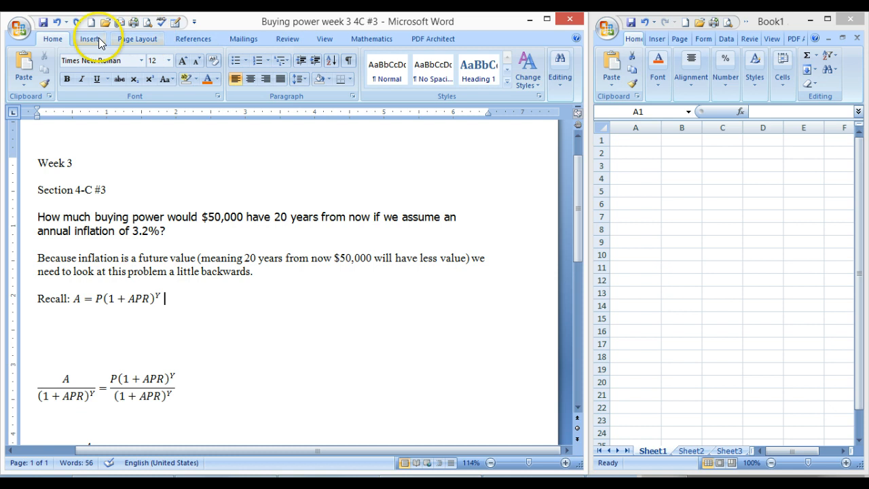
pyautogui.click(89, 35)
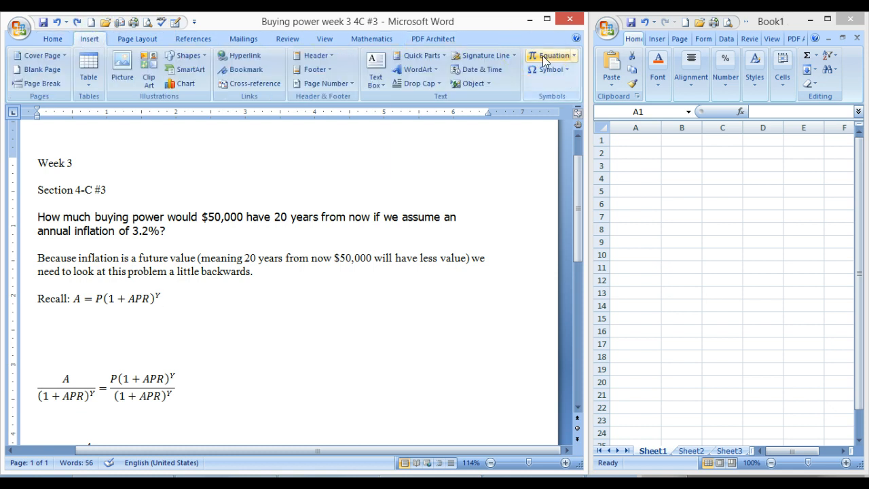
pyautogui.click(544, 55)
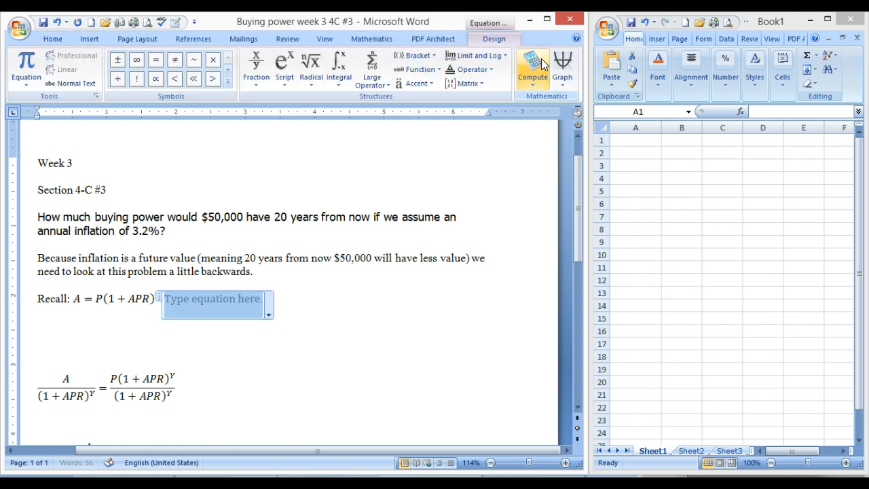
pyautogui.moveTo(535, 64)
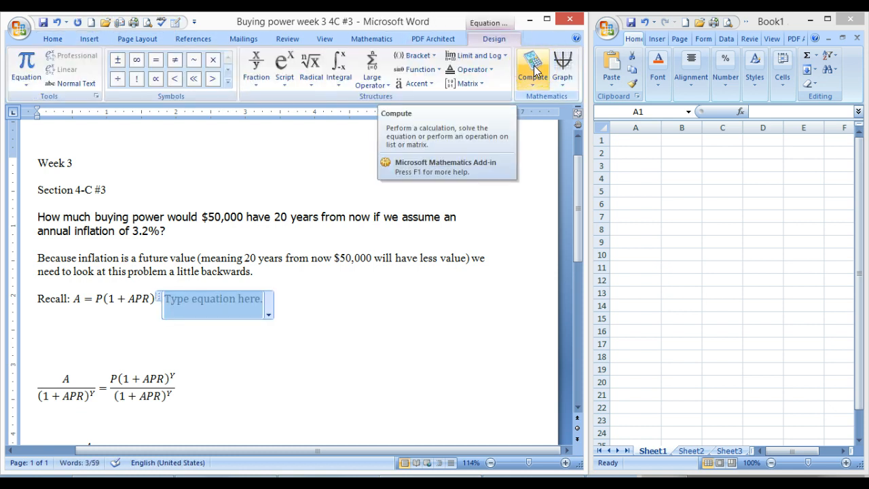
pyautogui.write('A =')
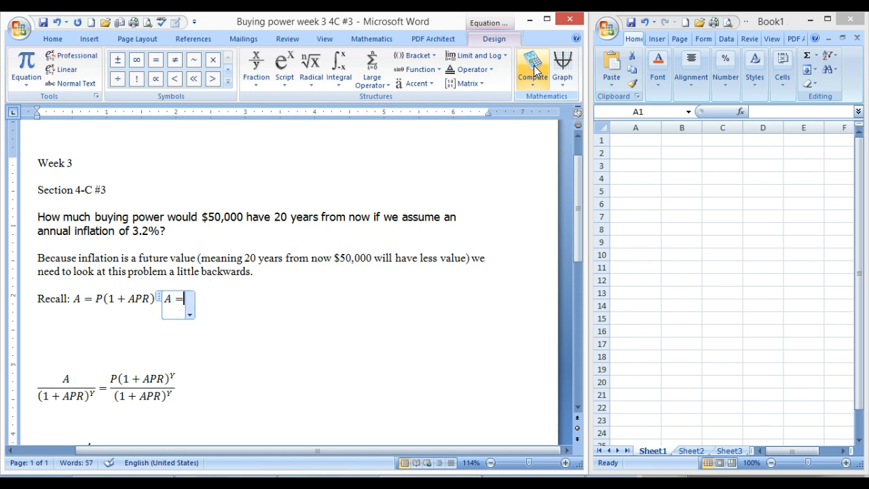
pyautogui.write('P')
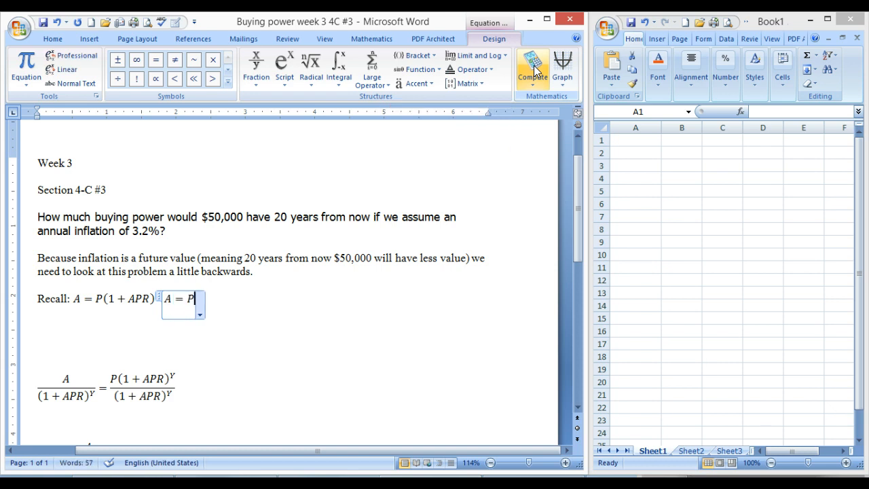
pyautogui.write('(1 + APR')
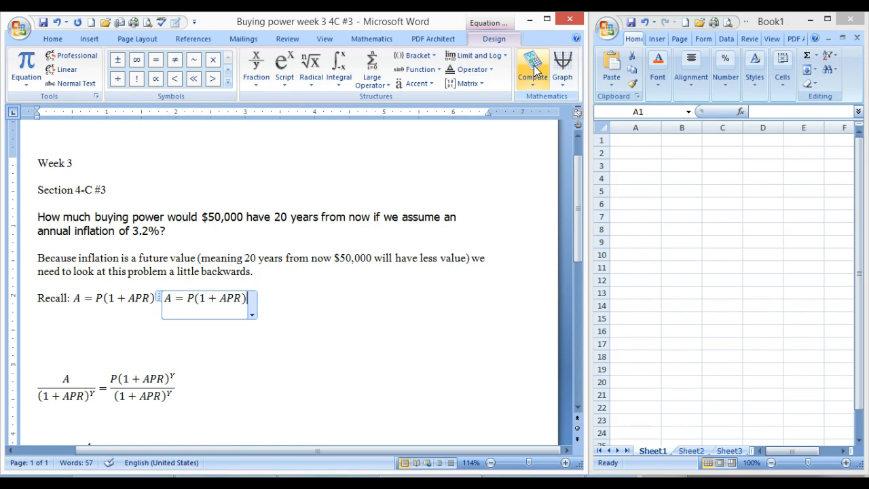
pyautogui.write('^y')
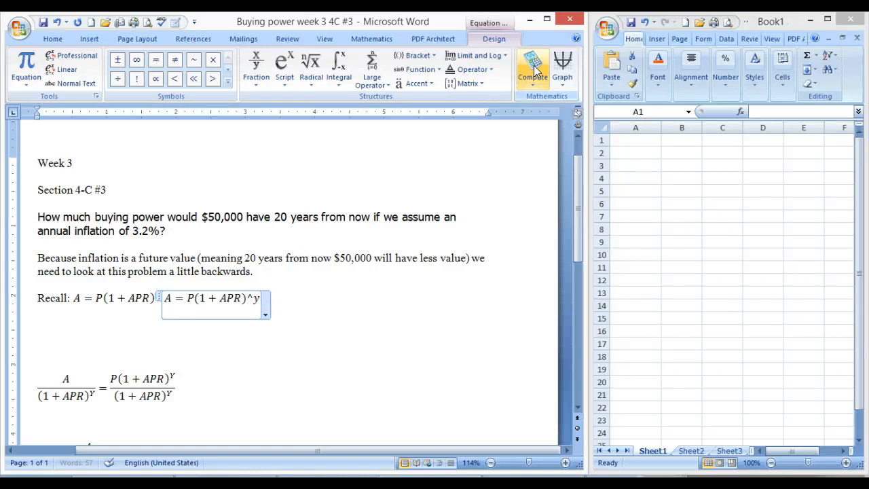
pyautogui.press('Backspace')
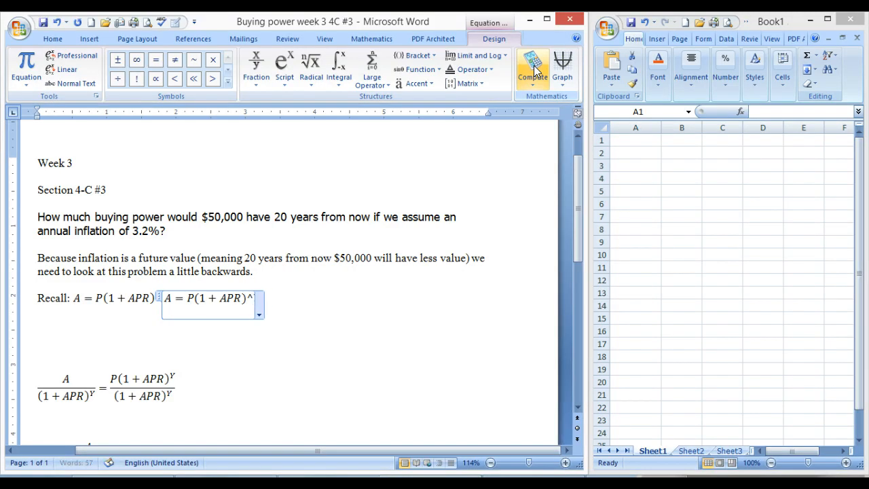
pyautogui.write('Y')
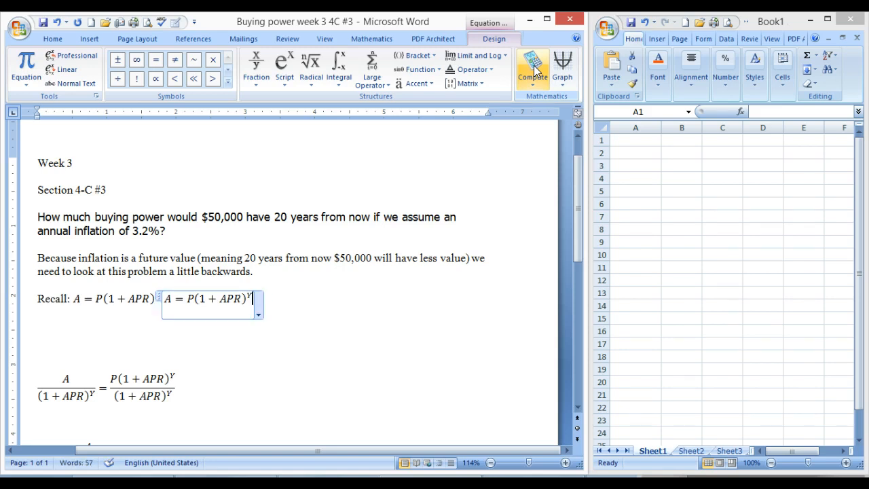
pyautogui.moveTo(256, 77)
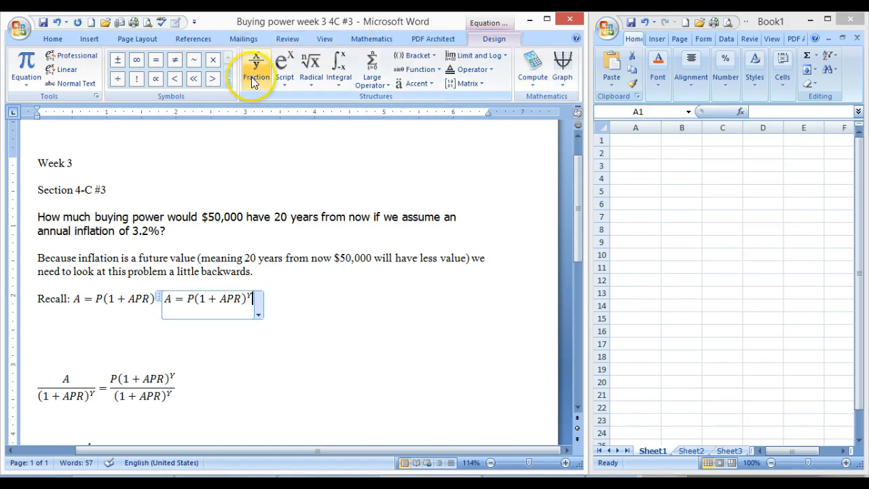
pyautogui.moveTo(270, 95)
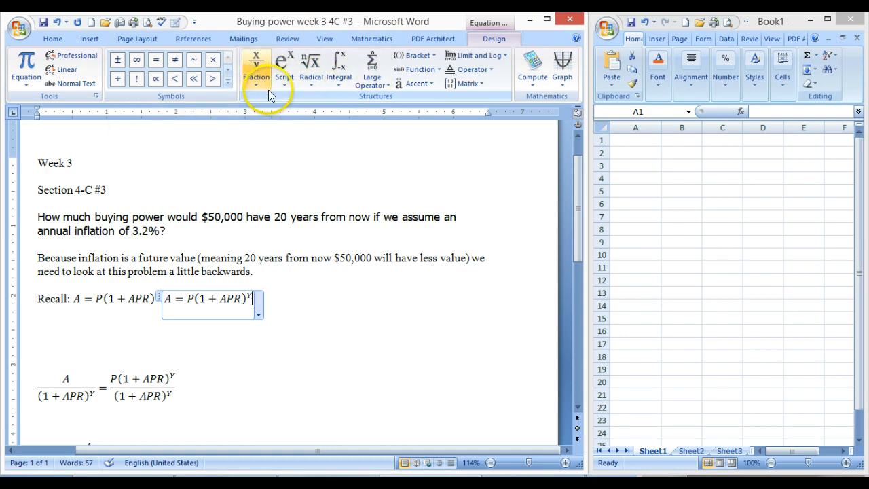
# Browse the Fraction, Script and Bracket galleries, then leave the equation.
pyautogui.click(255, 68)
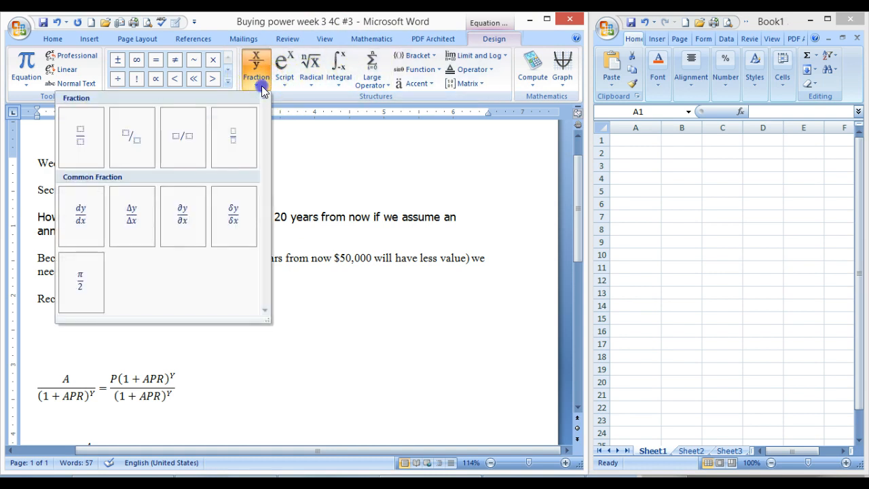
pyautogui.click(284, 68)
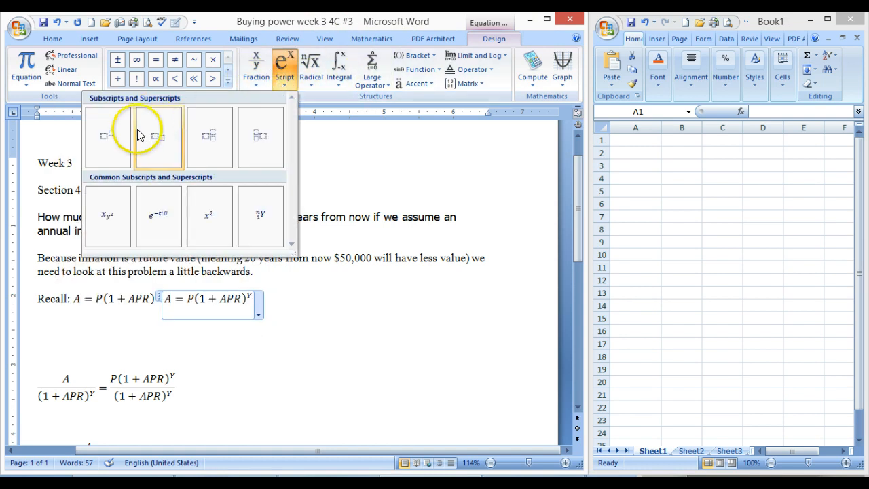
pyautogui.moveTo(108, 136)
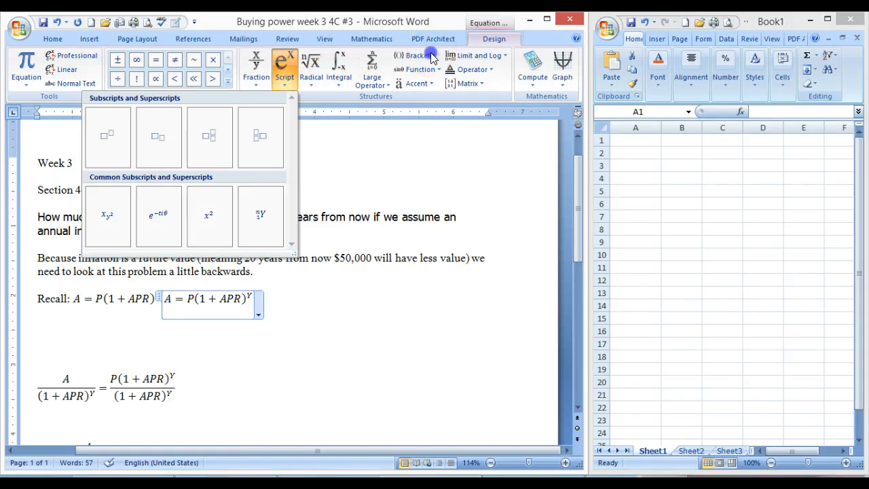
pyautogui.click(412, 56)
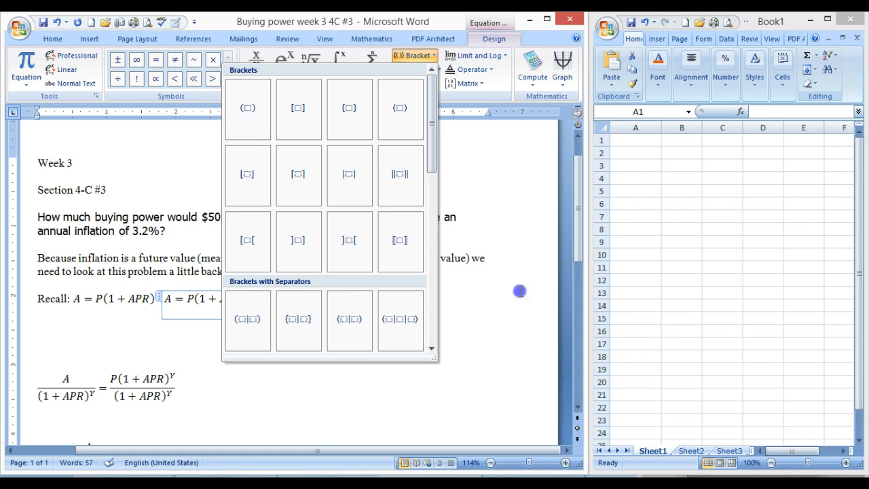
pyautogui.click(312, 303)
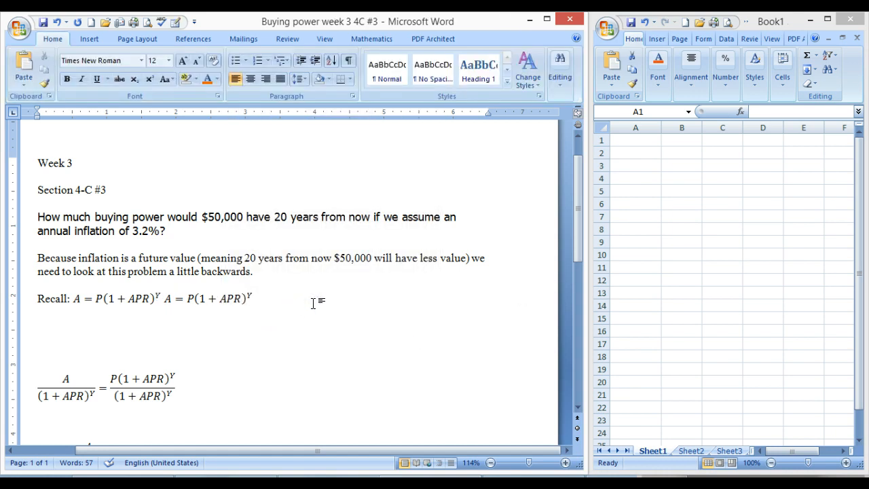
# Delete the duplicate A = P(1+APR)^Y equation and place the cursor below it.
pyautogui.press('Delete')
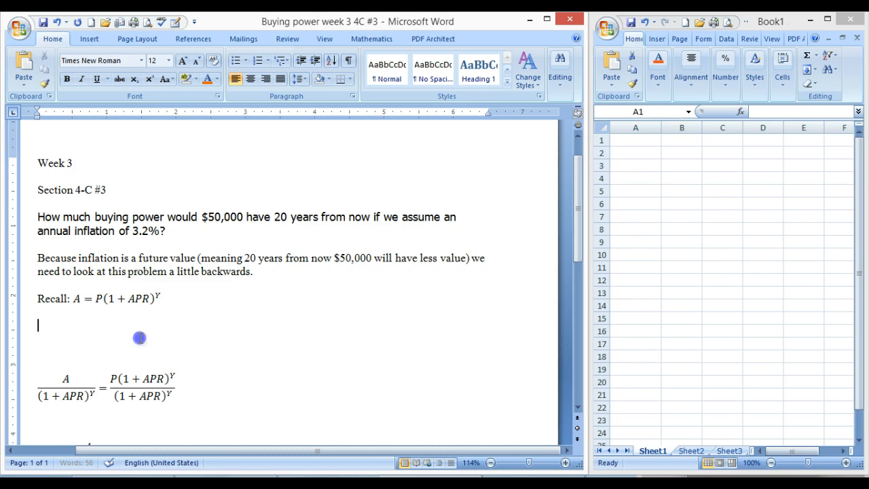
pyautogui.moveTo(139, 338)
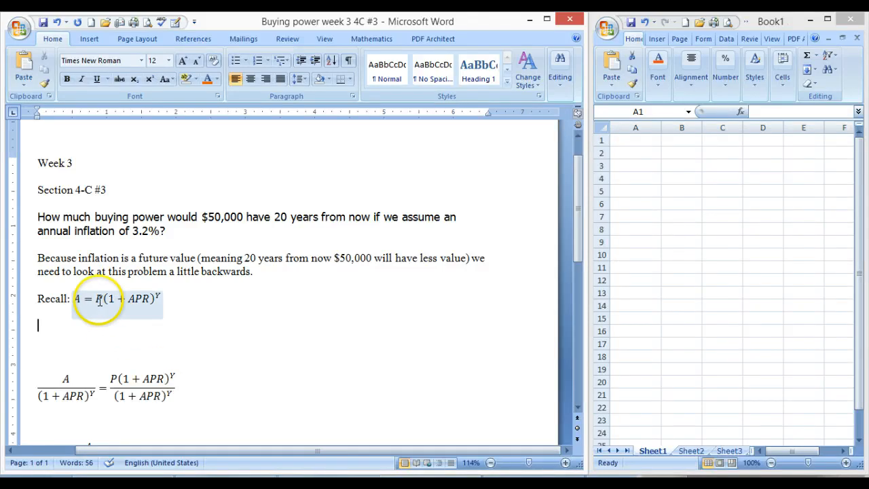
pyautogui.click(78, 299)
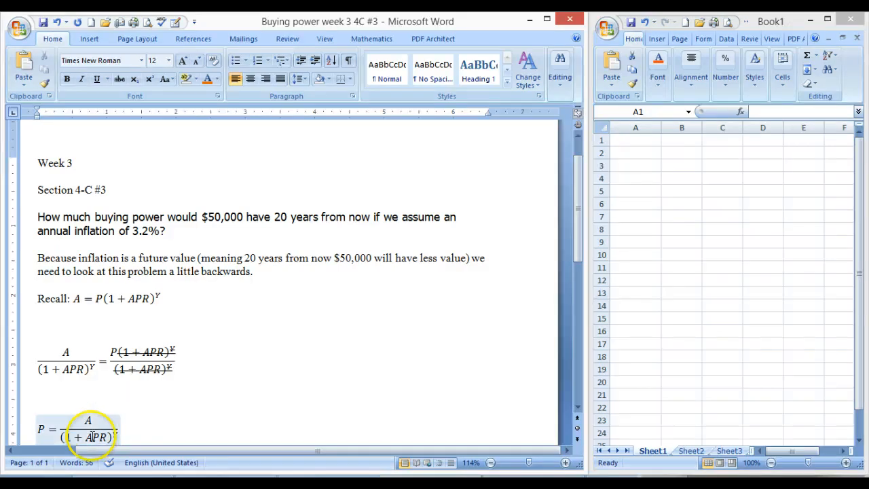
# Place the insertion point beside the P = A/(1+APR)^Y equation.
pyautogui.click(92, 441)
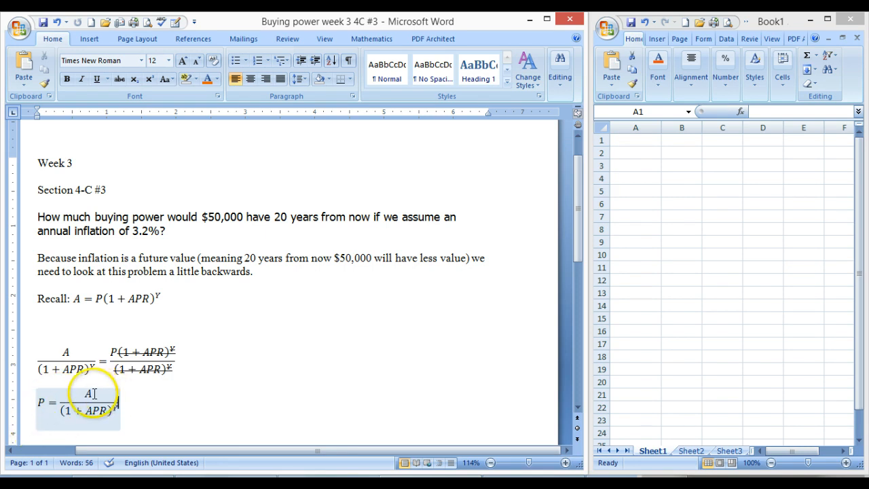
# Position the cursor on the P equation holding the 50000/(1+.032)^20 fraction.
pyautogui.click(89, 394)
pyautogui.write('P = 50000/(1 + .032)^20')
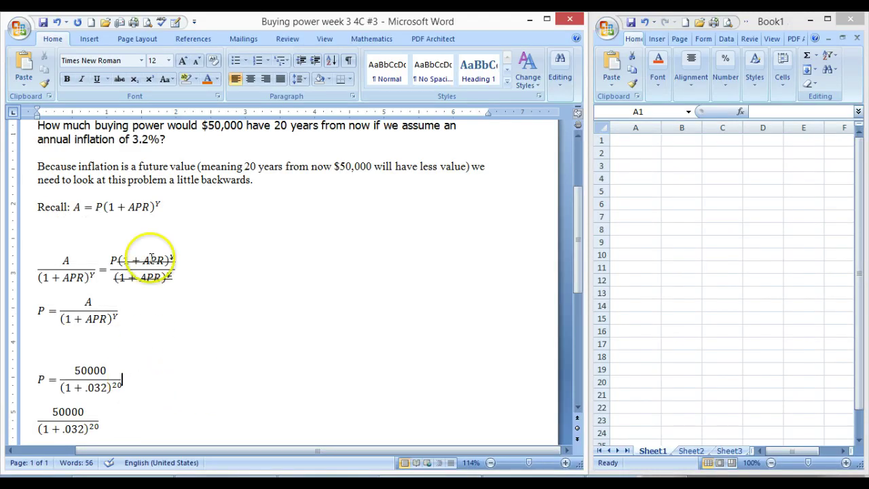
pyautogui.moveTo(145, 242)
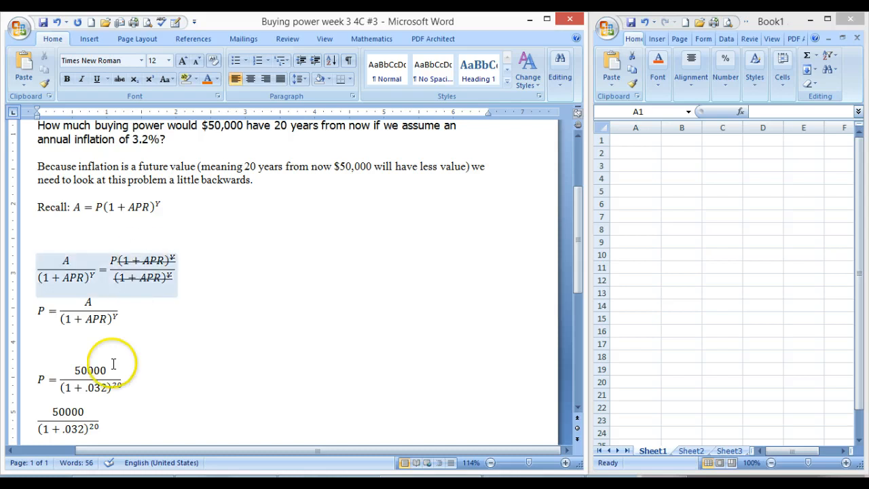
pyautogui.click(82, 379)
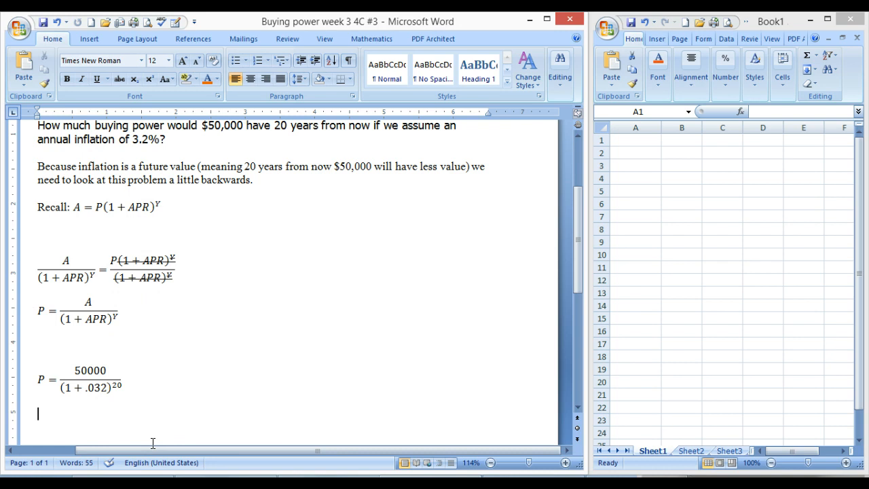
pyautogui.press('ctrl+v')
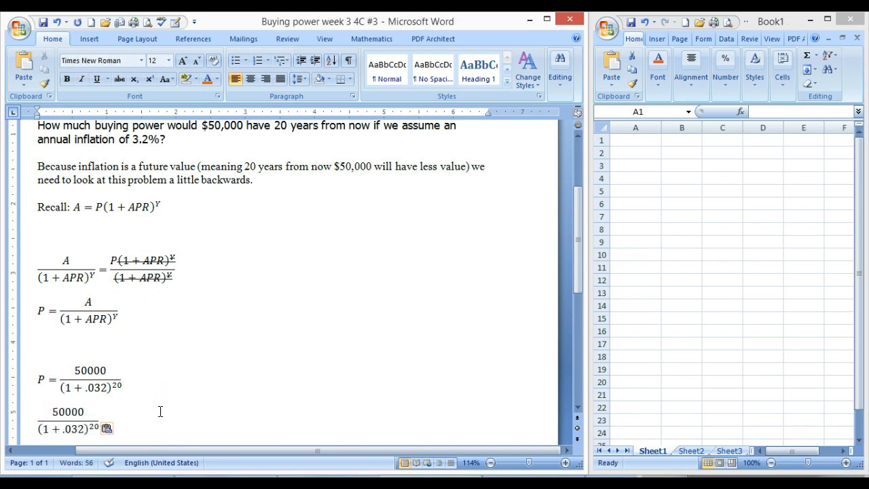
pyautogui.click(68, 431)
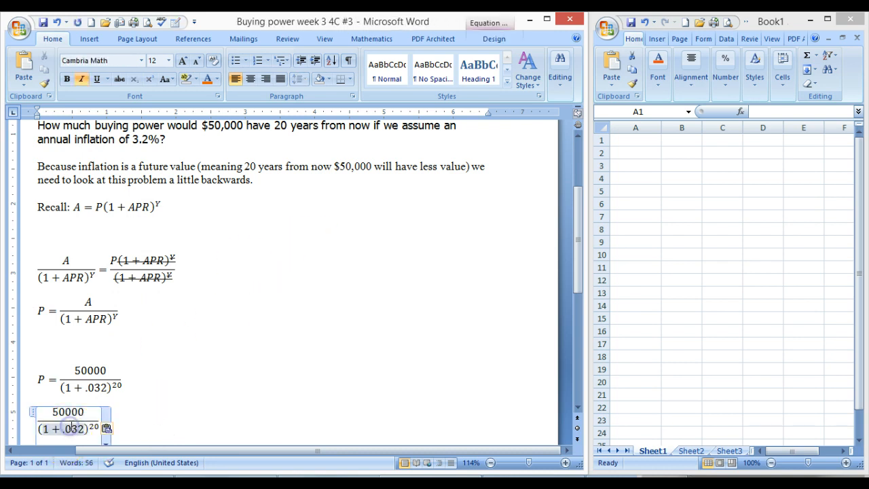
pyautogui.click(106, 430)
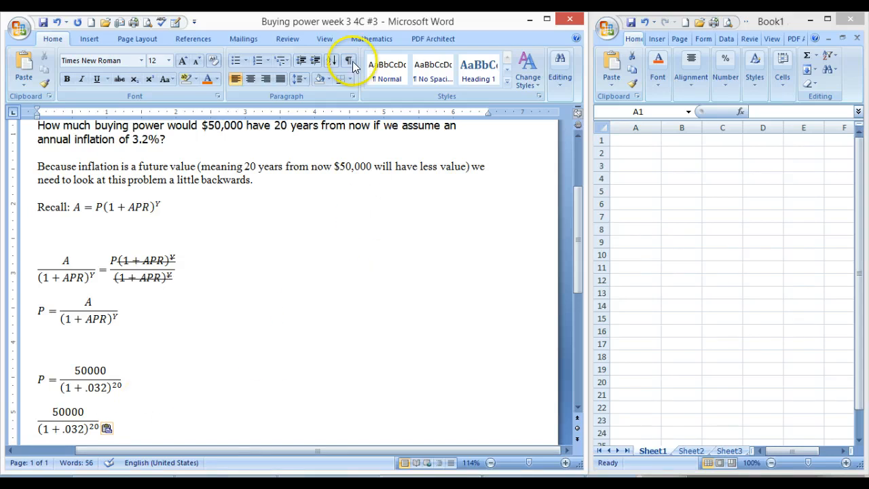
# Compute the copied 50000/(1+.032)^20 fraction exactly and select the large fraction result.
pyautogui.click(371, 39)
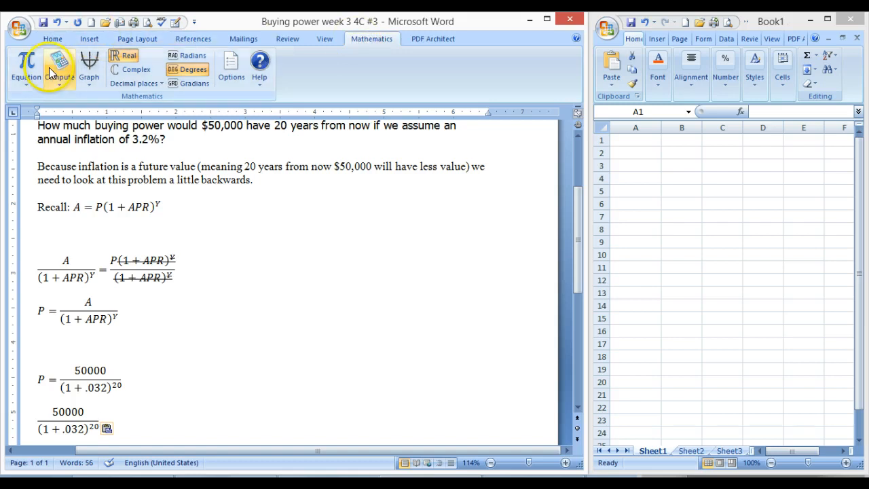
pyautogui.click(58, 65)
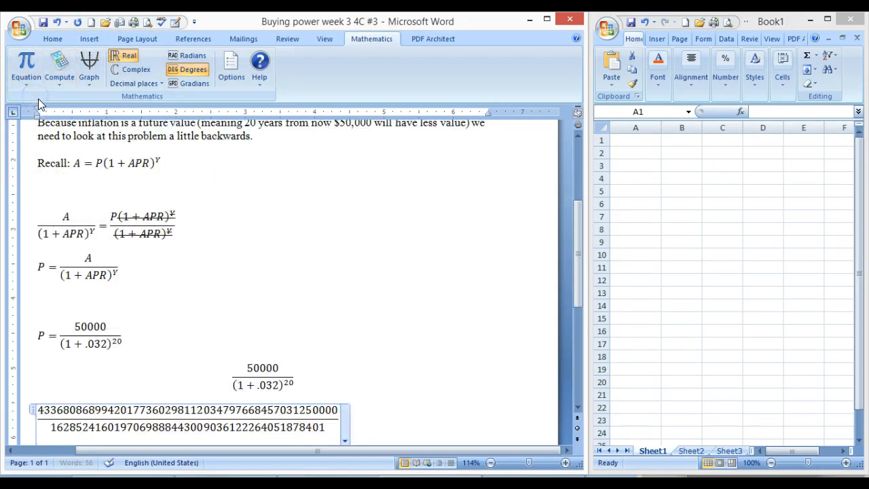
pyautogui.click(370, 407)
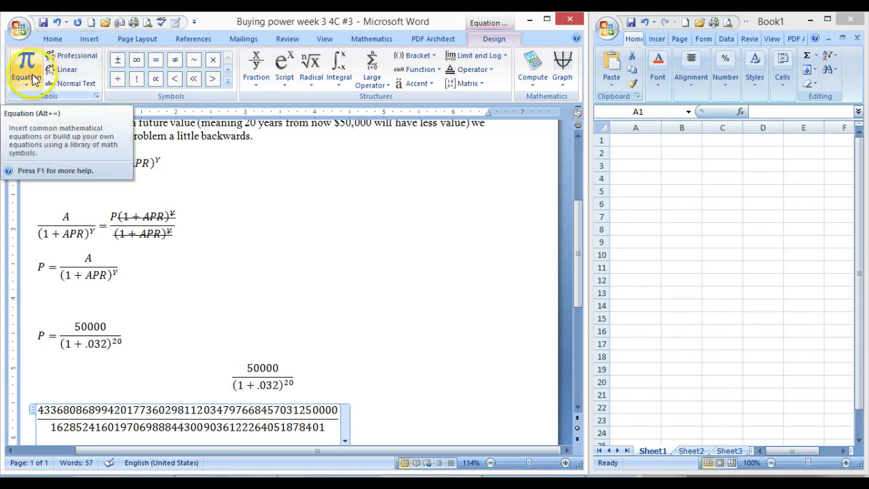
# Calculate the fraction's decimal value $26630.30 and highlight it in yellow.
pyautogui.click(532, 68)
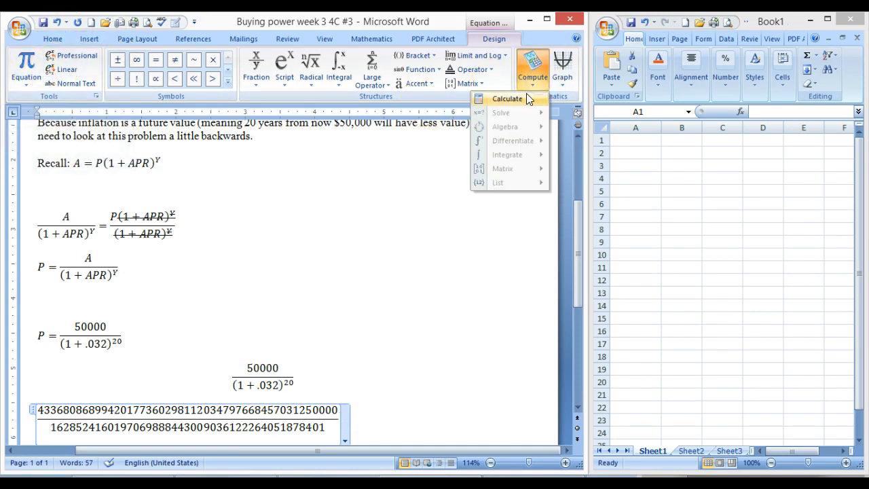
pyautogui.click(508, 98)
pyautogui.write('$26630.30')
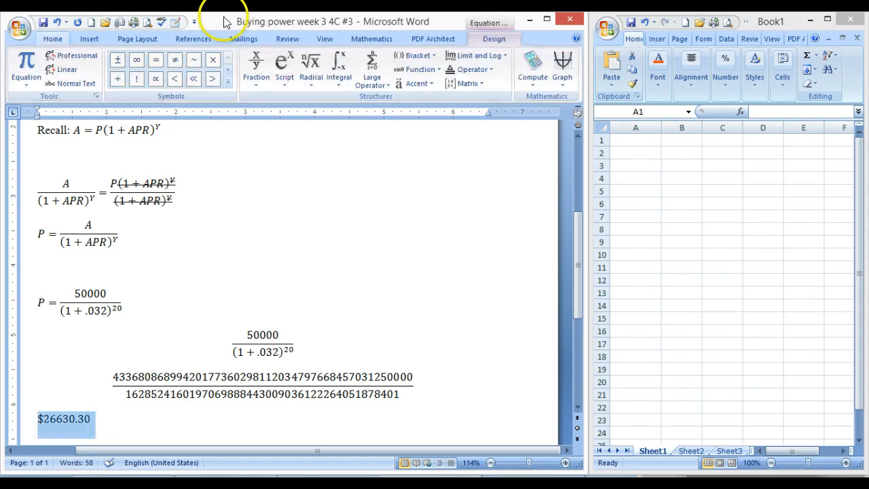
pyautogui.click(58, 37)
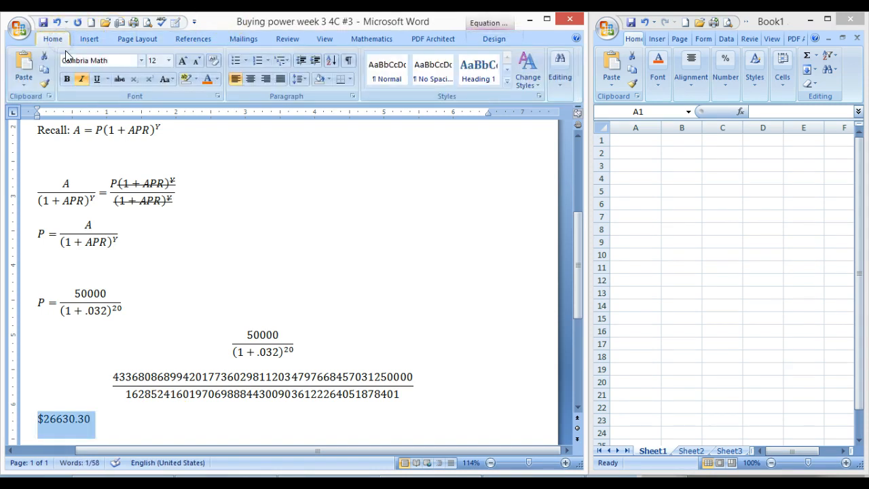
pyautogui.moveTo(186, 80)
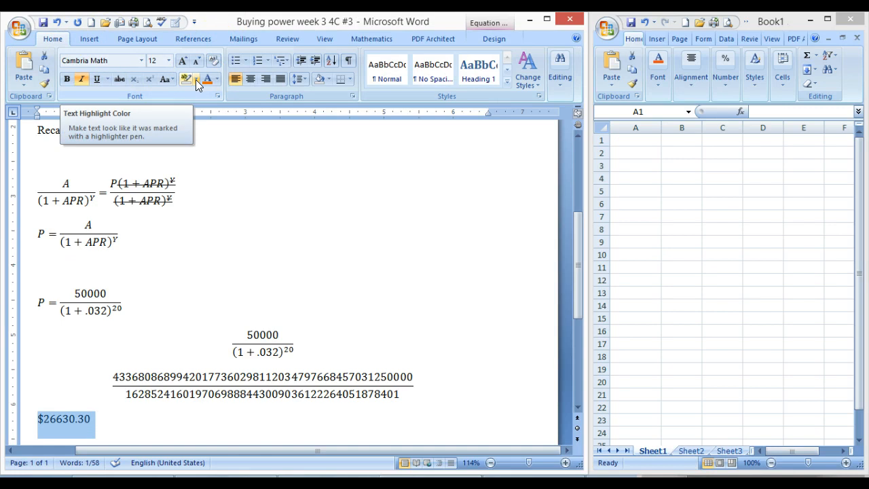
pyautogui.click(216, 78)
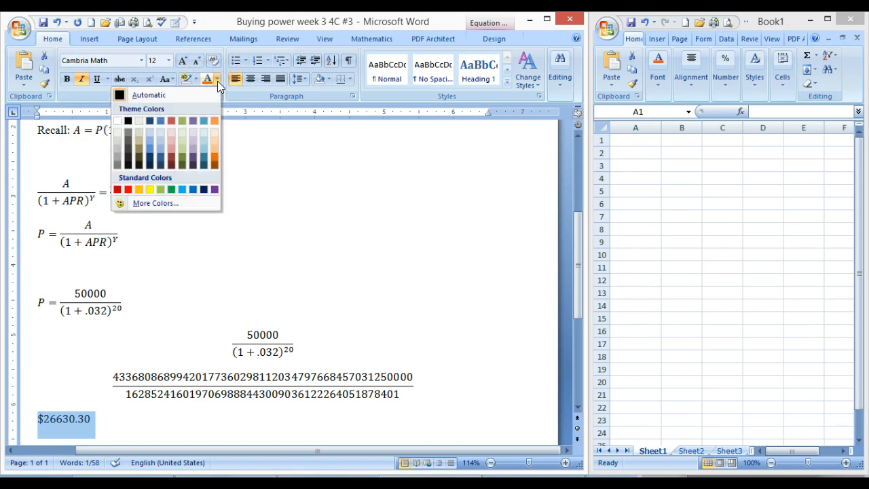
pyautogui.click(149, 189)
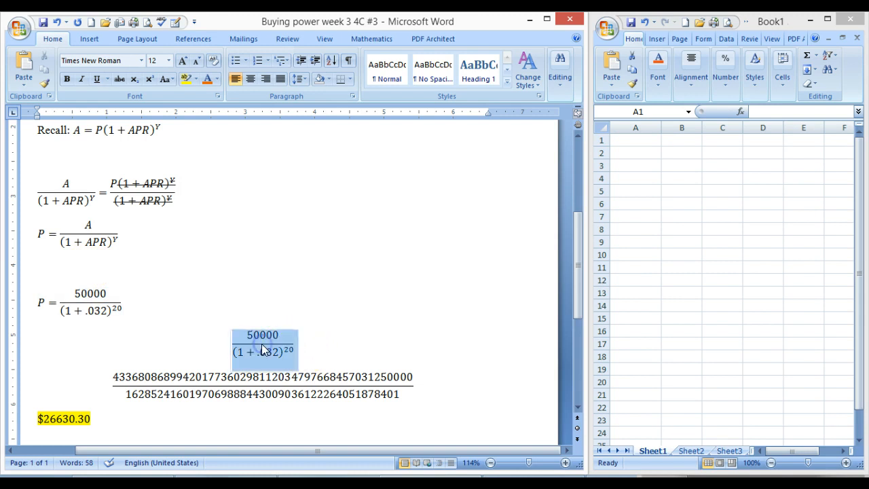
# Enter =50000/(1+.032)^20 in Excel cell A2, format it as currency, and copy it.
pyautogui.rightClick(263, 349)
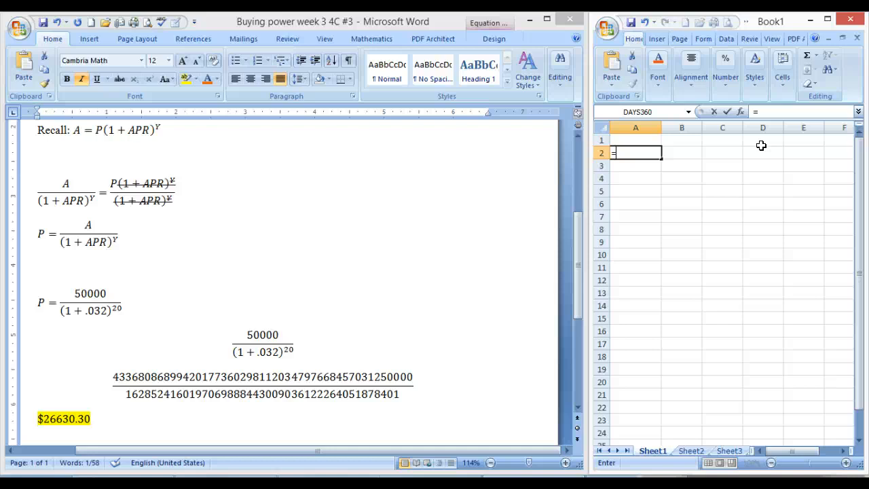
pyautogui.write('=50000/(1+.032)^20')
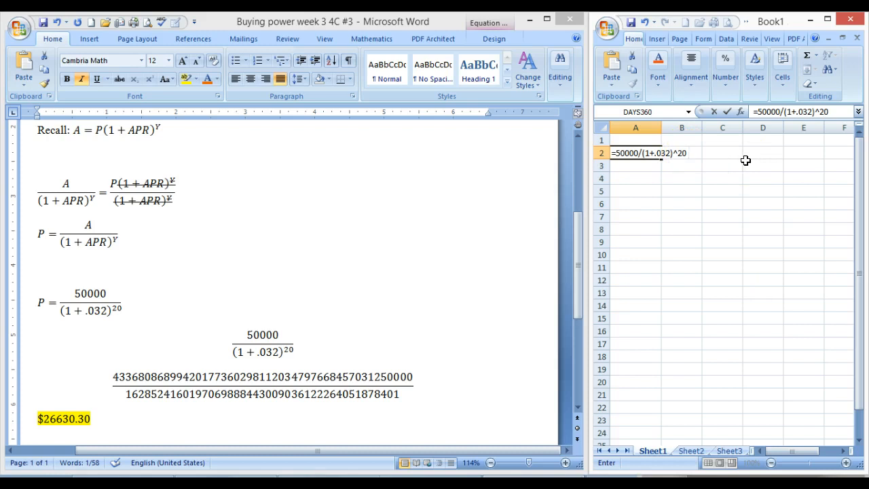
pyautogui.doubleClick(648, 152)
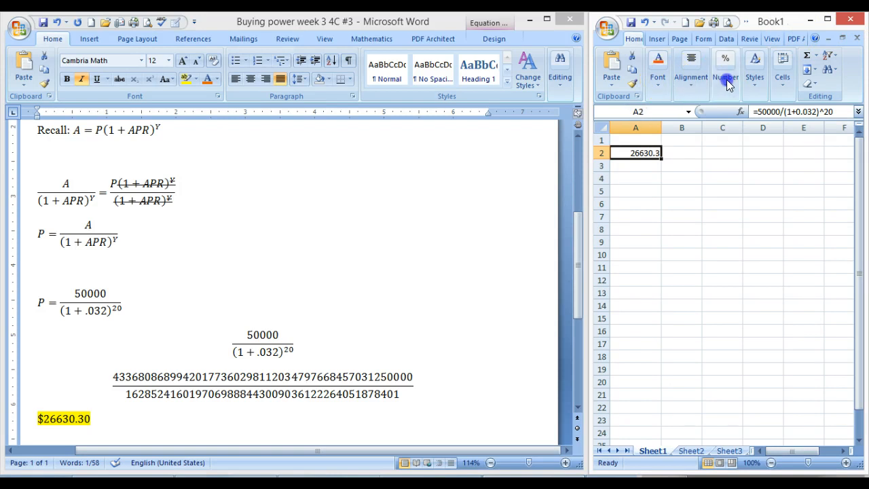
pyautogui.click(727, 76)
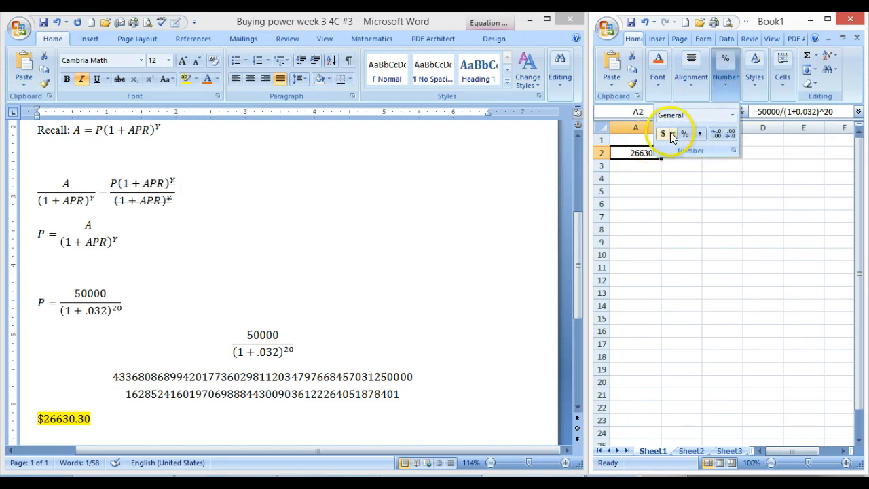
pyautogui.click(653, 134)
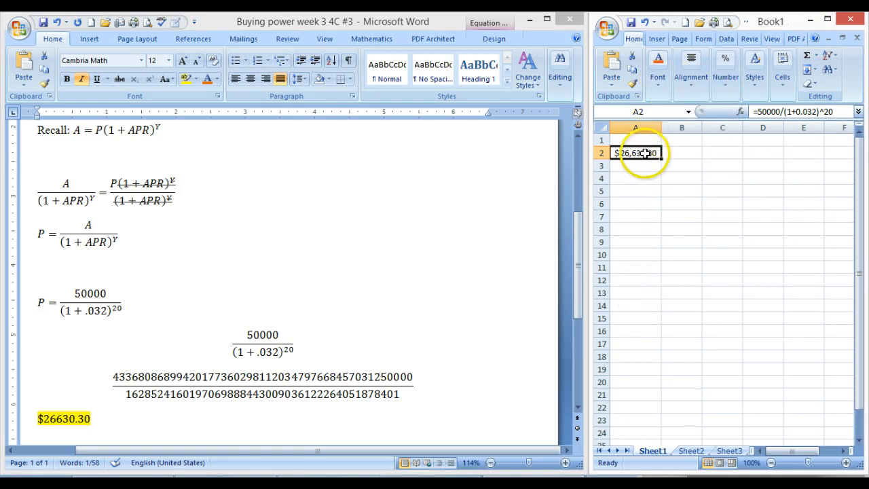
pyautogui.rightClick(636, 153)
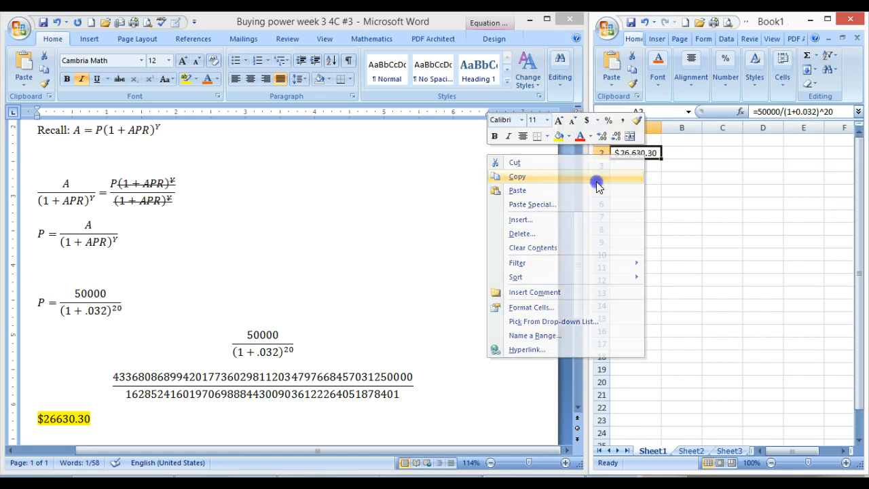
pyautogui.click(517, 176)
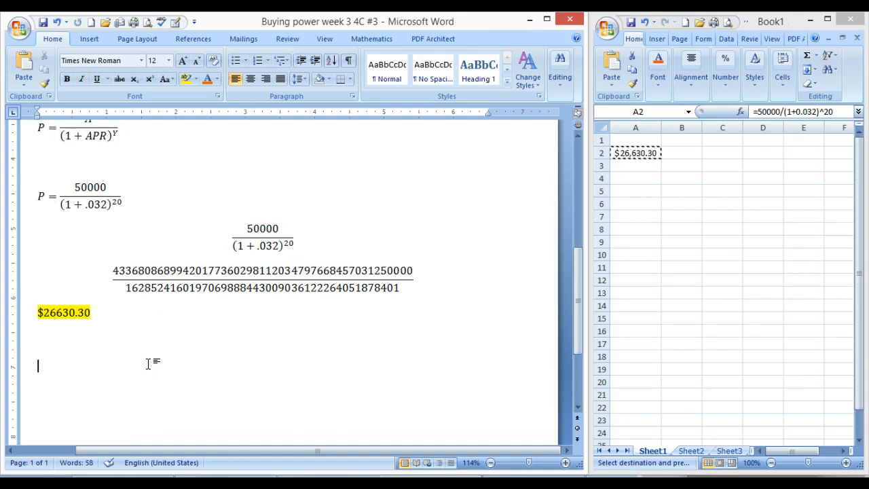
# Paste the Excel value $ 26,630.30 on the blank line below the first answer.
pyautogui.press('ctrl+v')
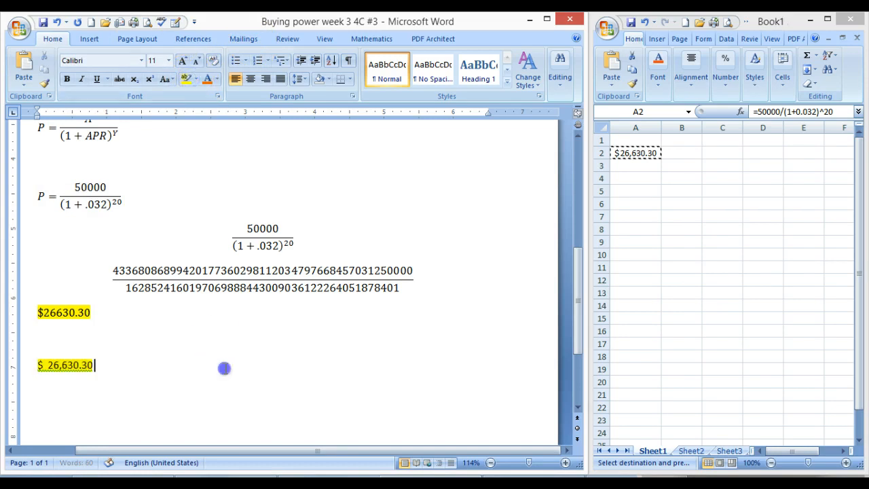
pyautogui.moveTo(569, 204)
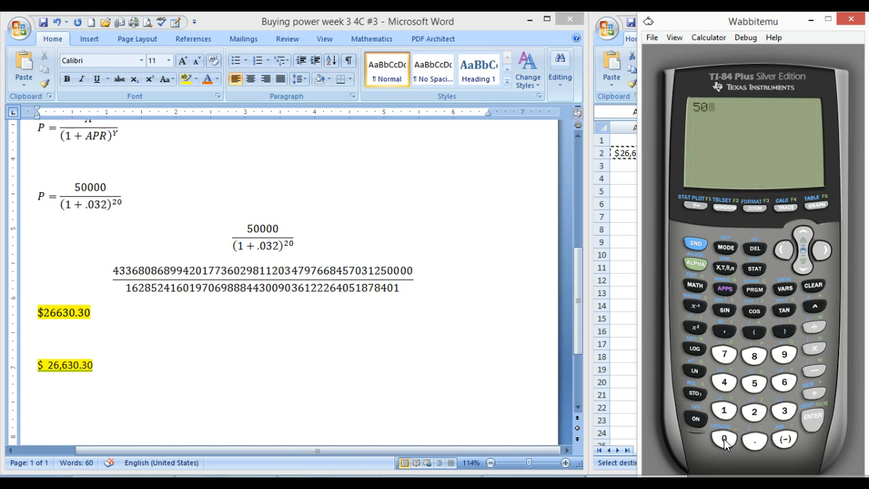
# Key 50000/(1+.032)^20 into the TI-84 emulator, yielding 26630.29997.
pyautogui.click(726, 440)
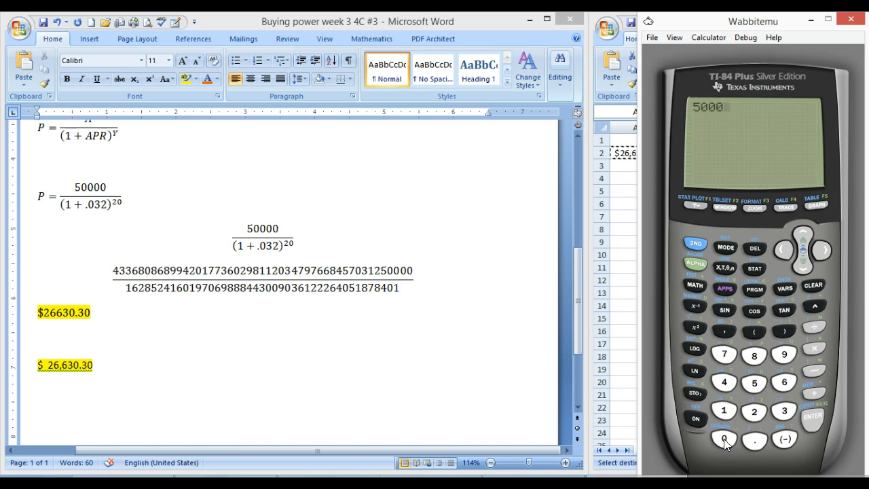
pyautogui.click(724, 440)
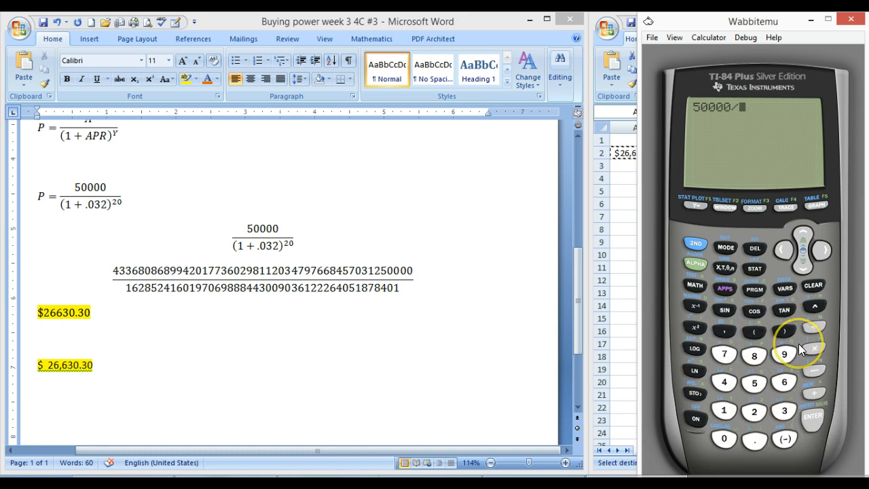
pyautogui.click(756, 330)
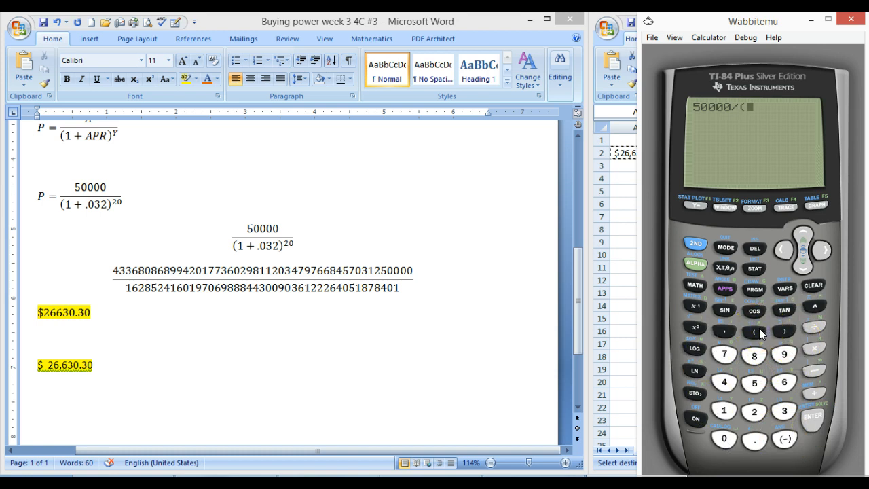
pyautogui.click(725, 411)
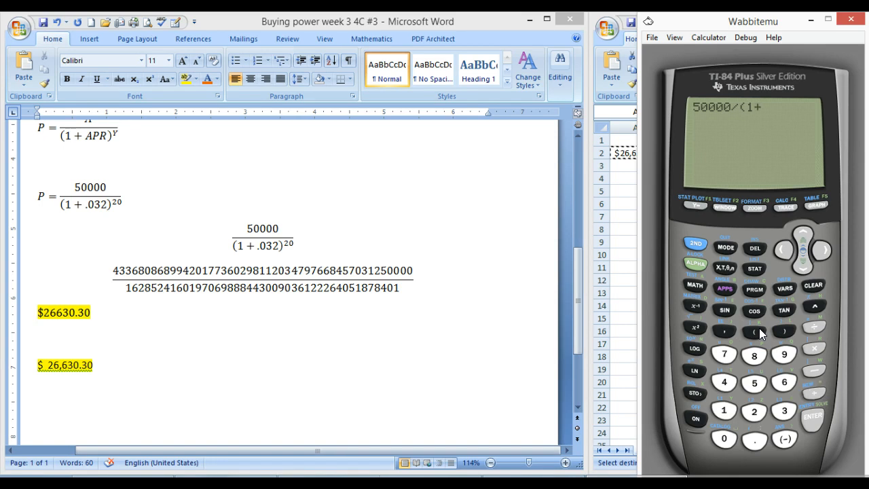
pyautogui.click(785, 411)
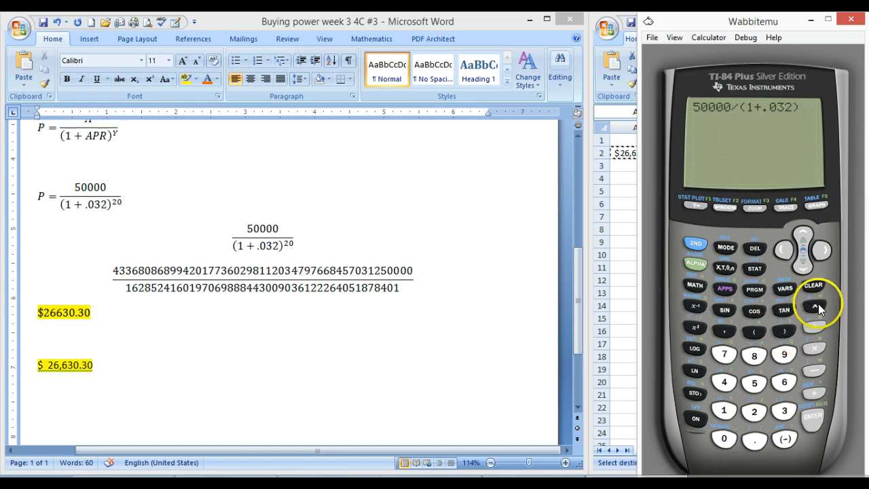
pyautogui.click(812, 302)
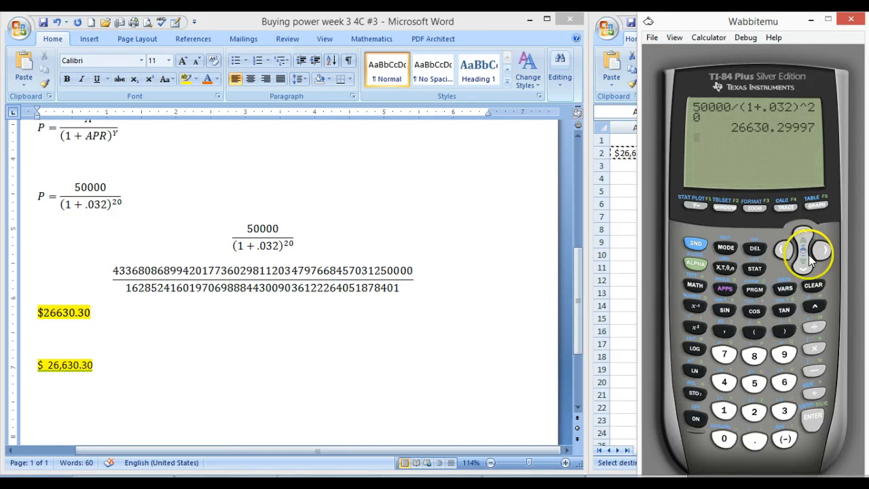
pyautogui.moveTo(652, 200)
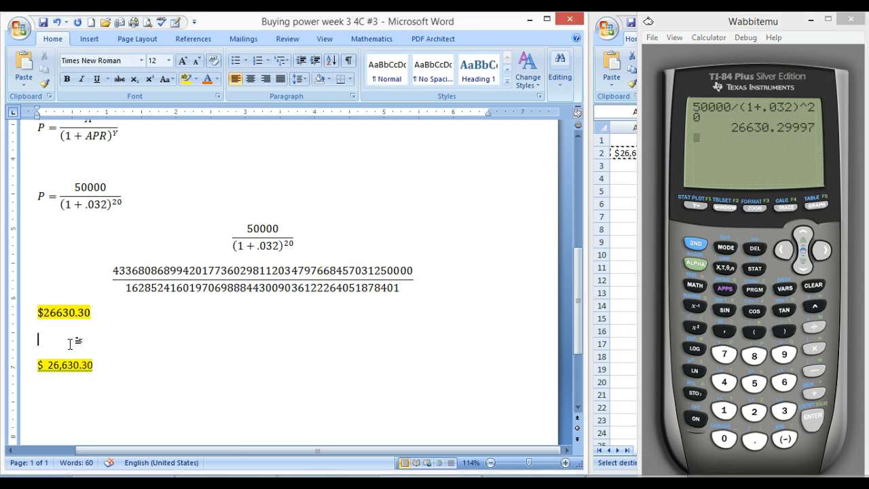
# Type the $26,630.30 answer on the blank line between the two earlier results.
pyautogui.write('$26')
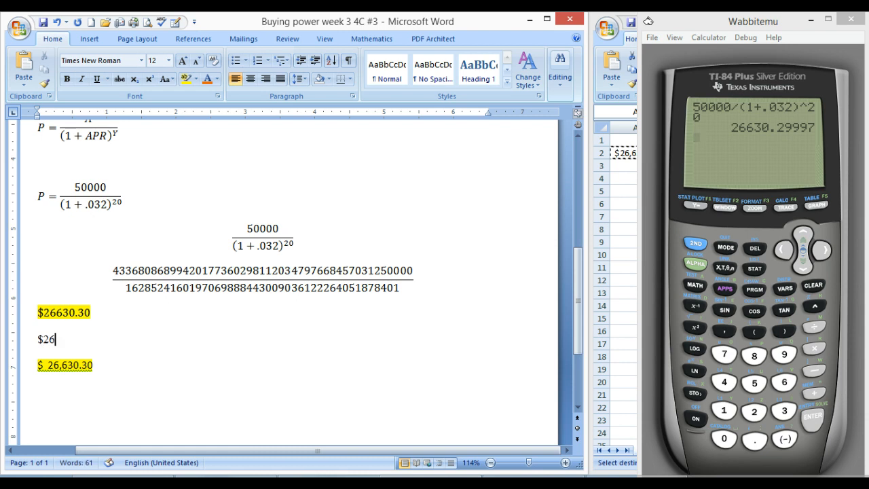
pyautogui.write(',')
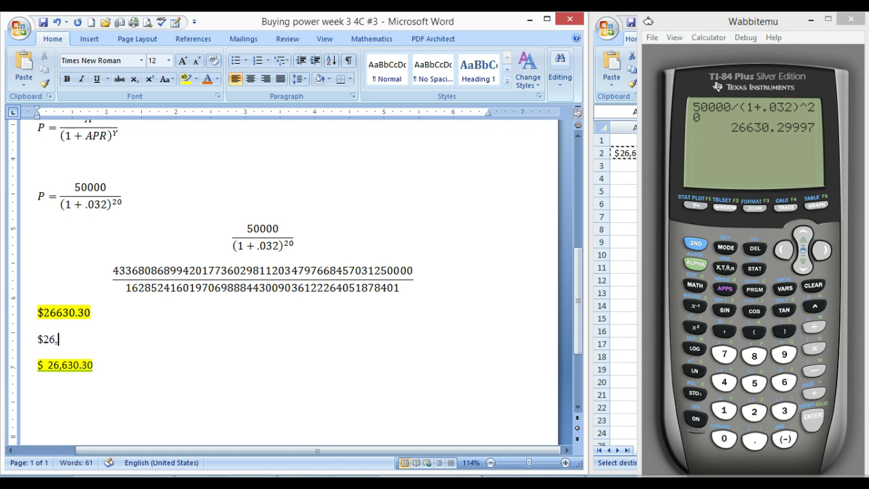
pyautogui.write('630.30')
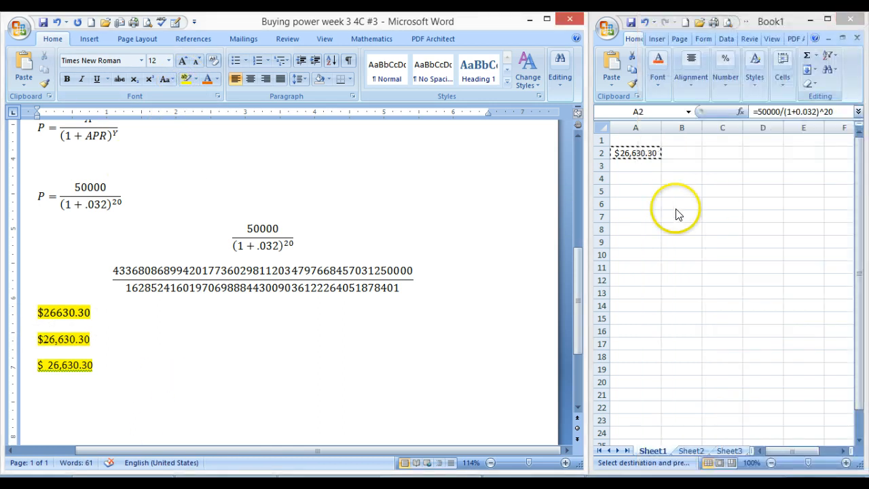
# Enter =-pv(.032,20,0,50000) in cell A6, yielding $26,630.30.
pyautogui.click(635, 204)
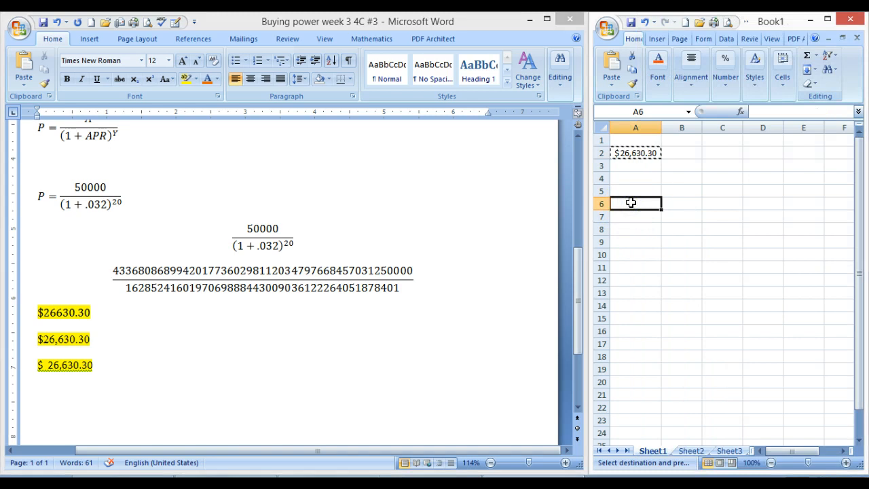
pyautogui.write('=')
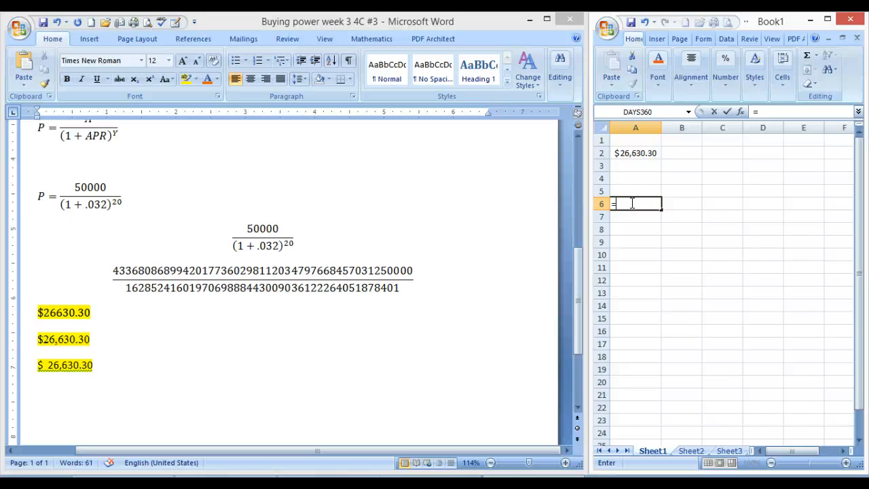
pyautogui.write('pv')
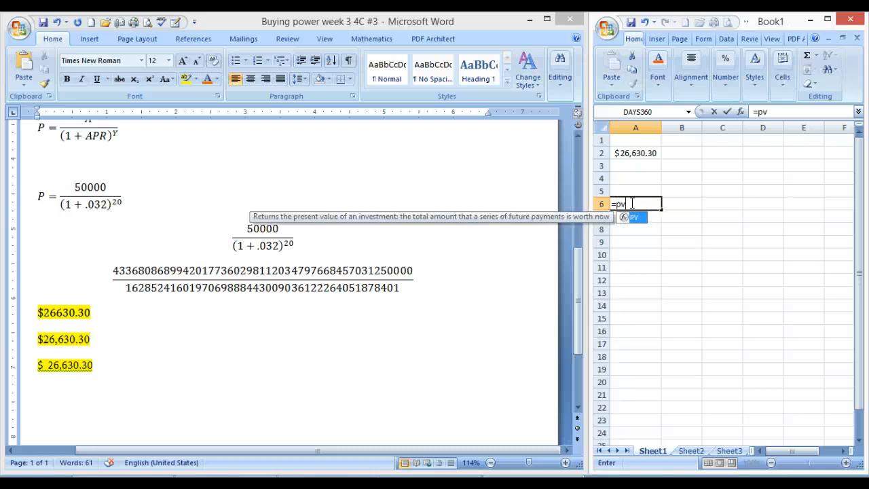
pyautogui.press('Backspace')
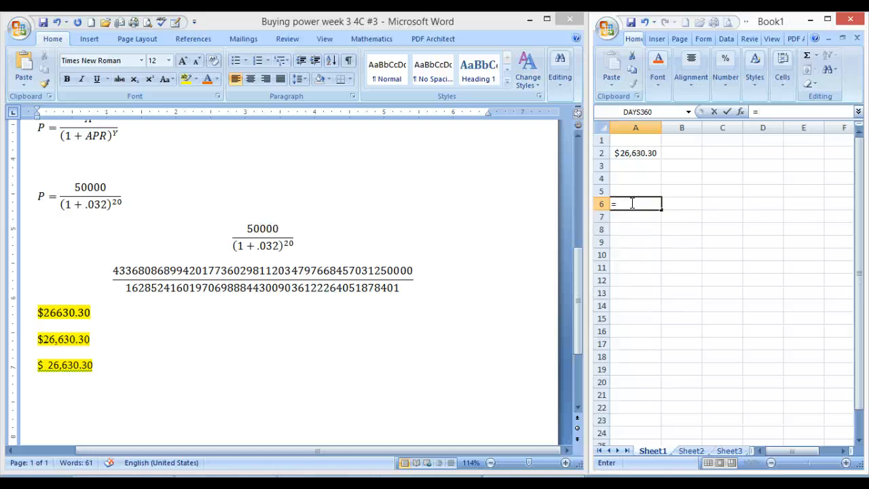
pyautogui.write('-')
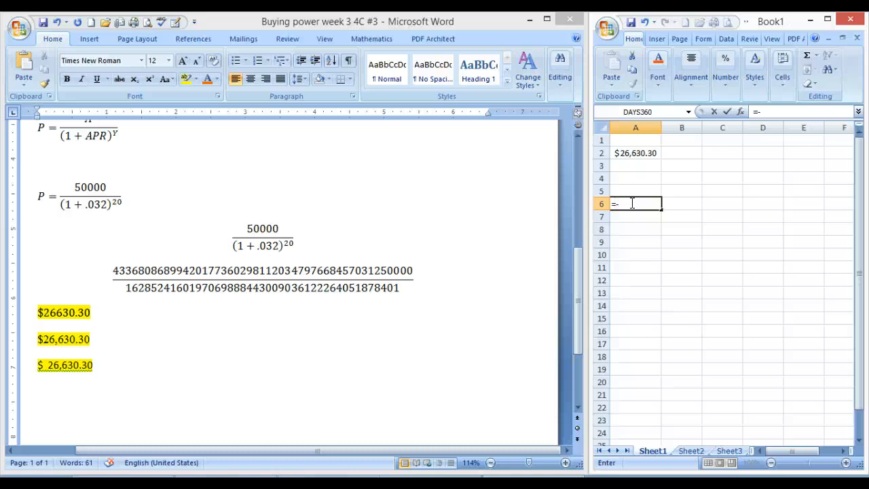
pyautogui.write('pv')
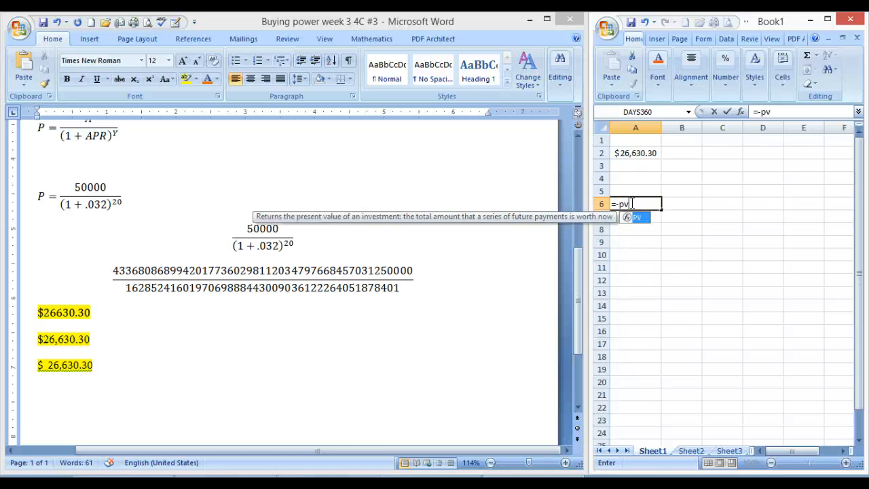
pyautogui.write('(')
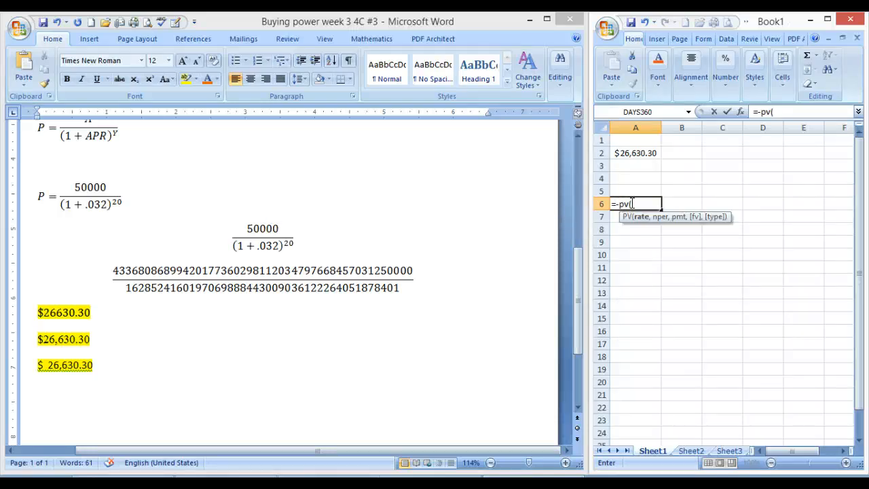
pyautogui.write('.032,')
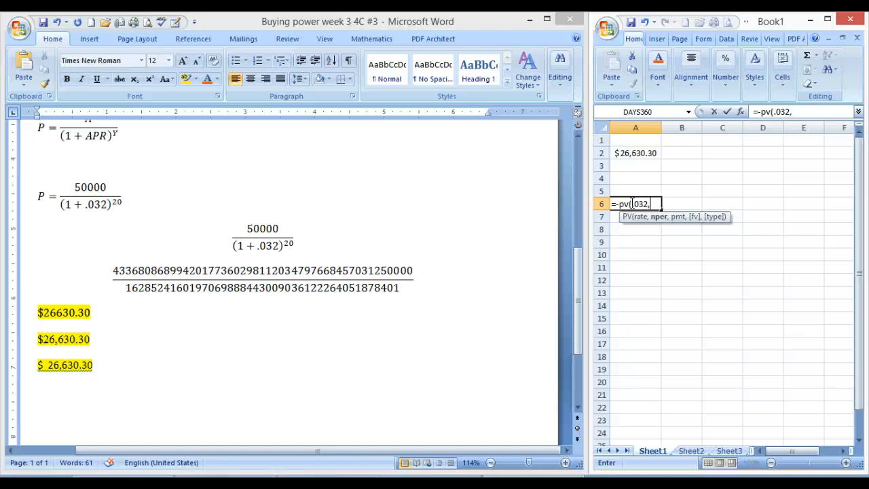
pyautogui.write('20')
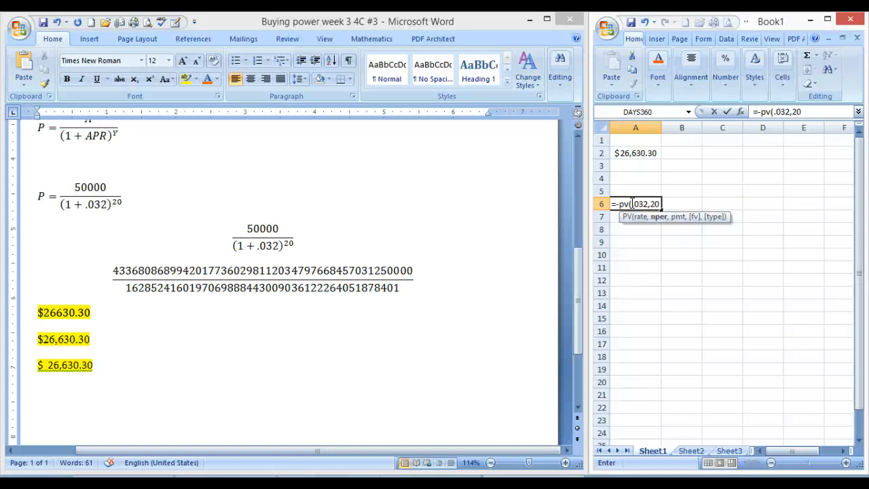
pyautogui.write(',')
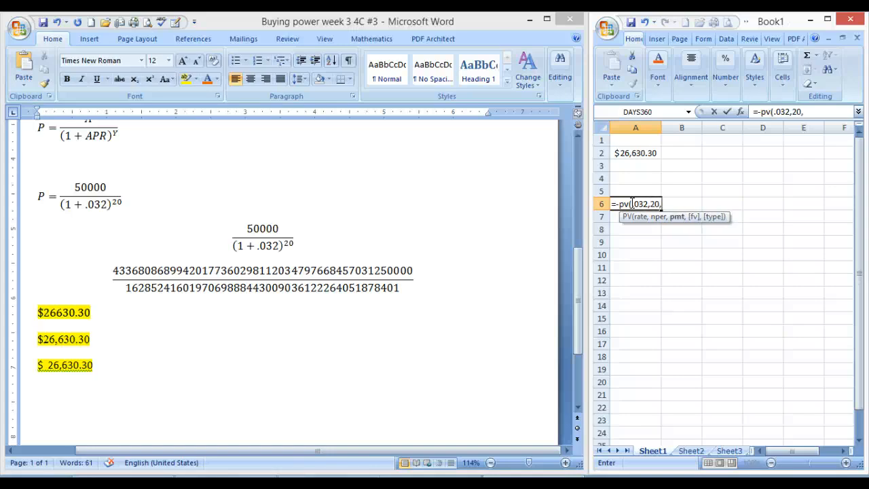
pyautogui.write('0')
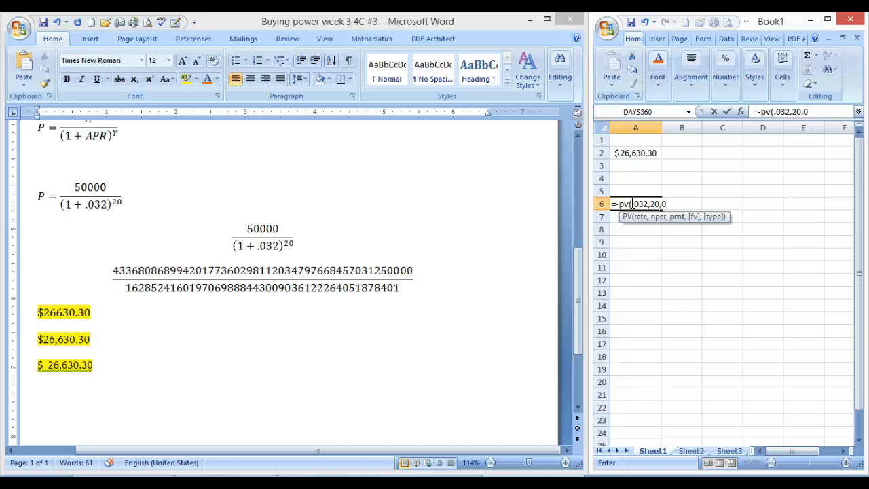
pyautogui.write(',')
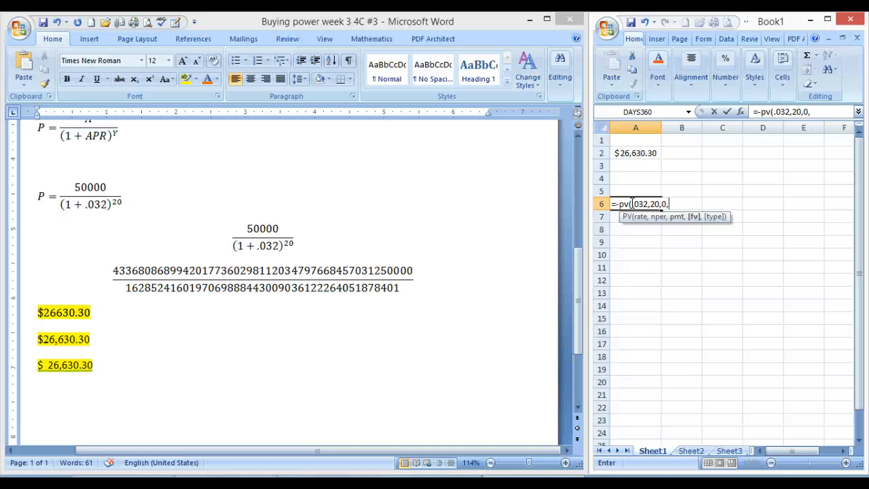
pyautogui.write('5')
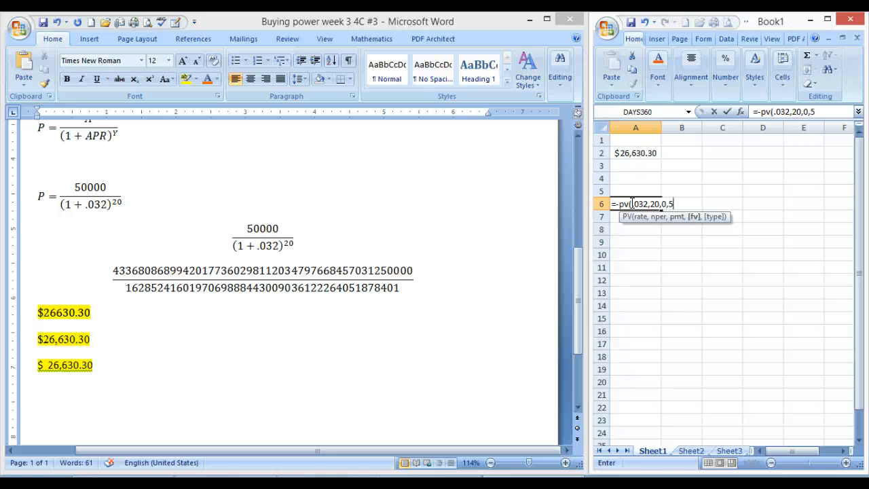
pyautogui.write('0000')
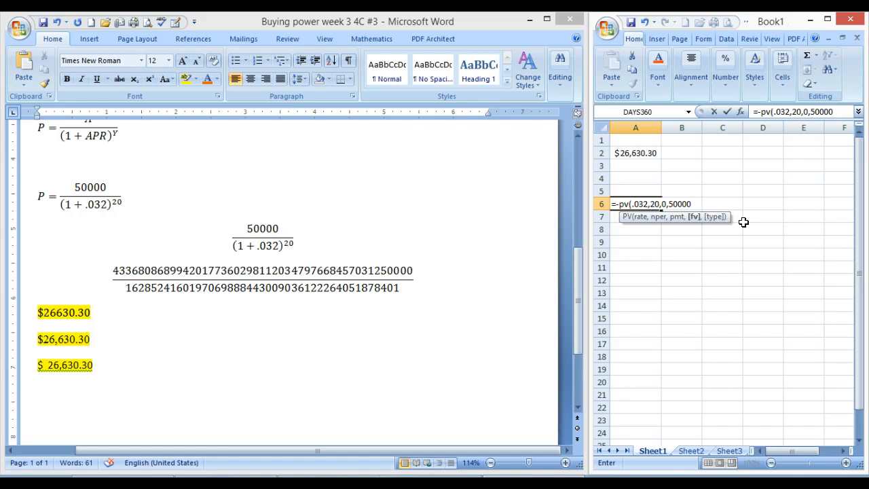
pyautogui.press('Enter')
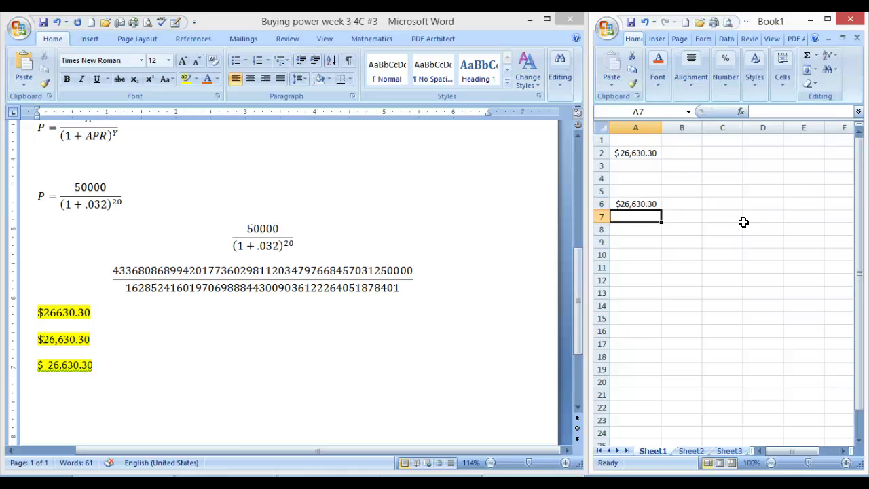